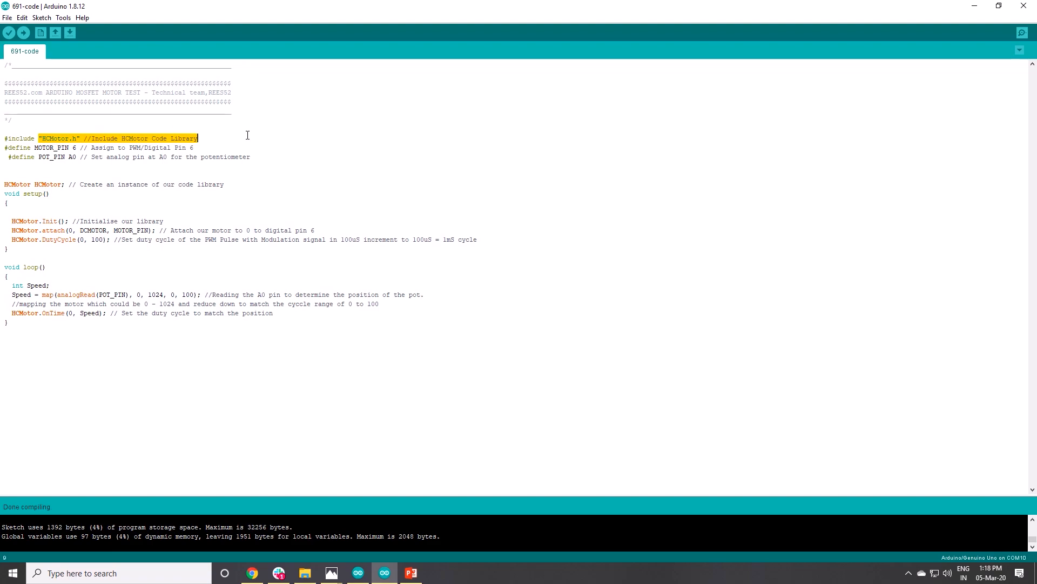
Compile and upload the HCMotor MOSFET motor-test sketch to the Arduino Uno on COM10.
{"action": "left_click", "coordinate": [23, 32]}
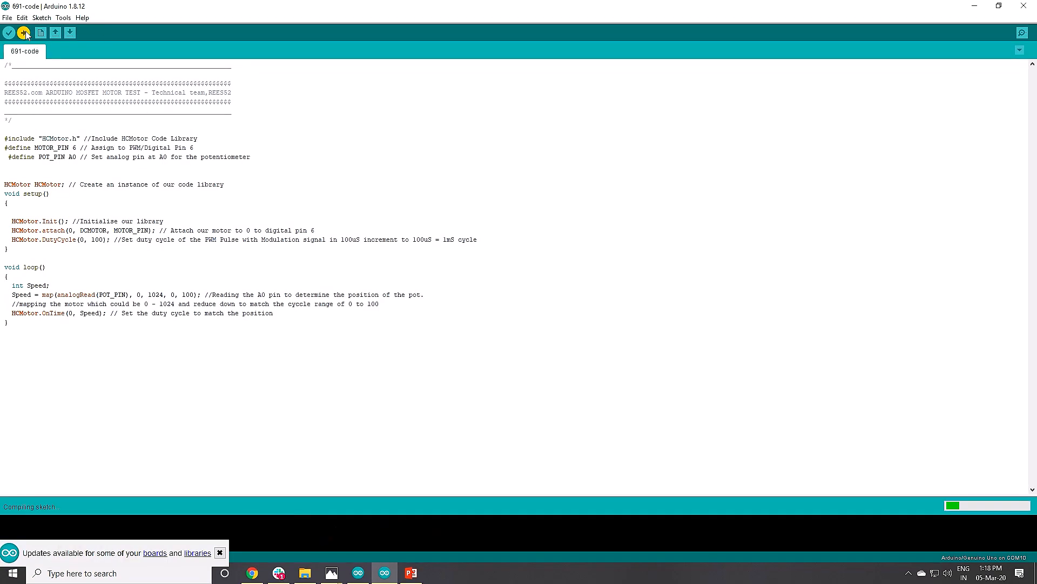